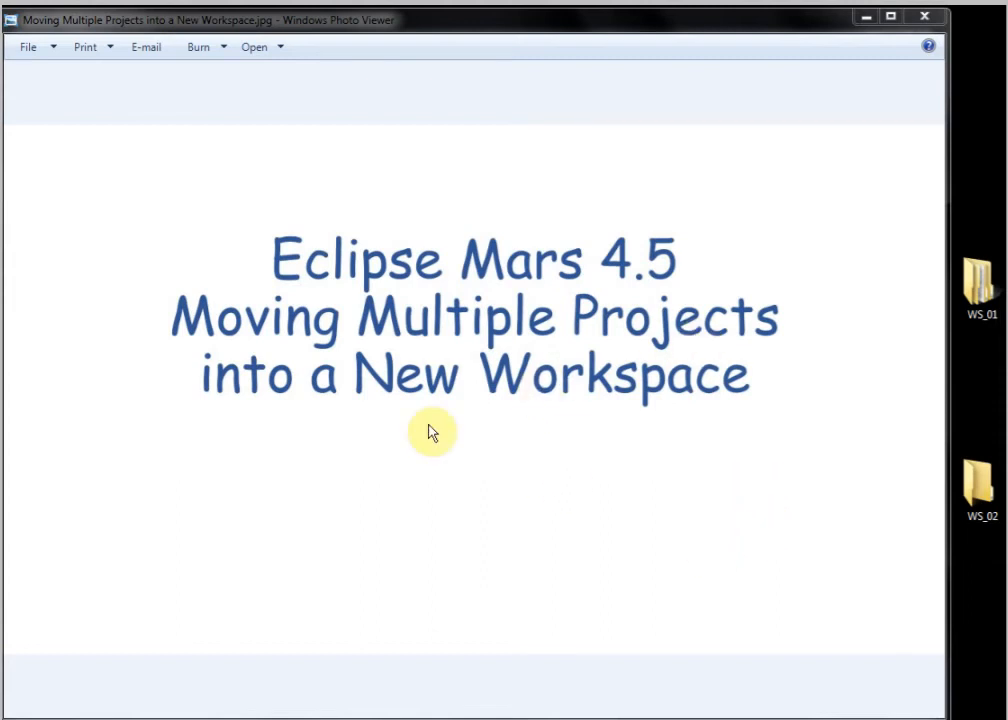
{"action": "mouse_move", "coordinate": [392, 348]}
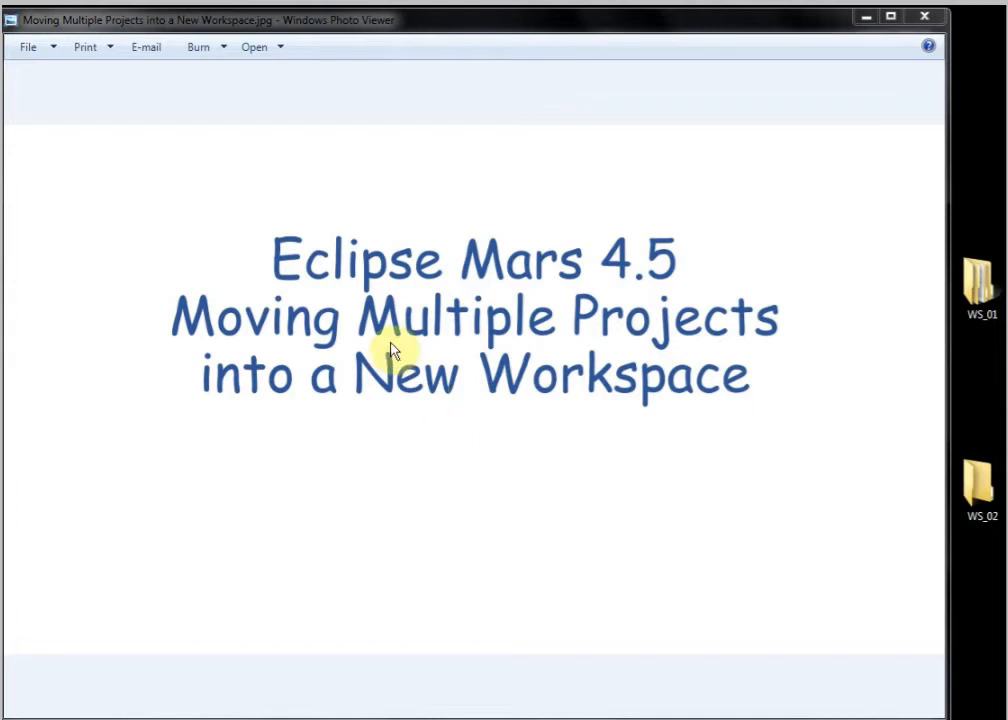
{"action": "mouse_move", "coordinate": [540, 554]}
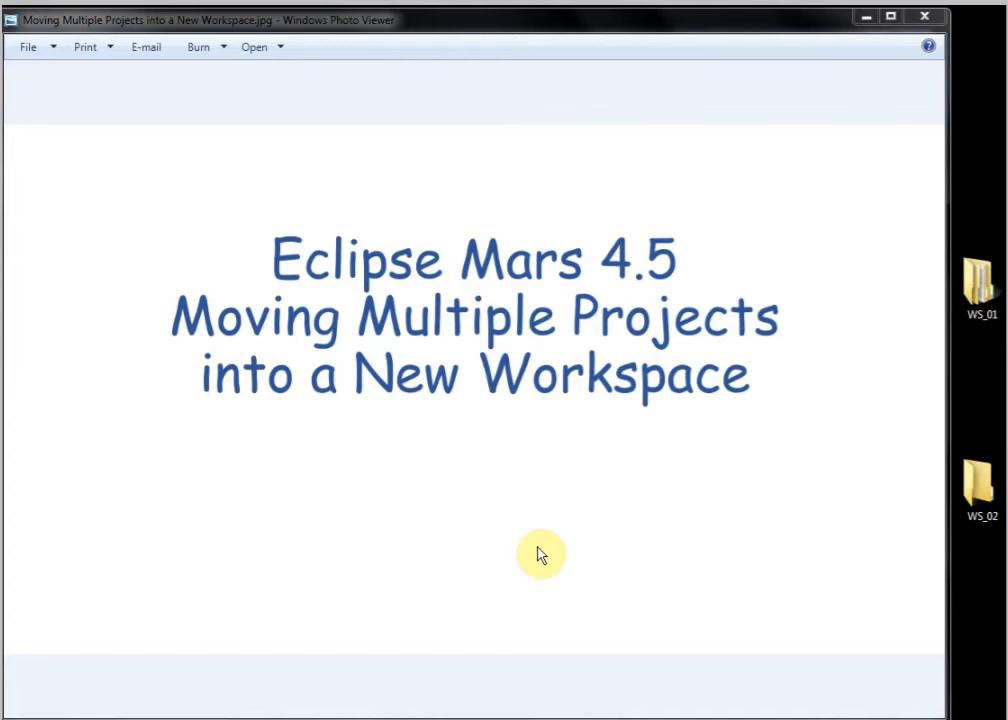
Bring the Eclipse workspace window in front of the title slide.
{"action": "left_click", "coordinate": [976, 492]}
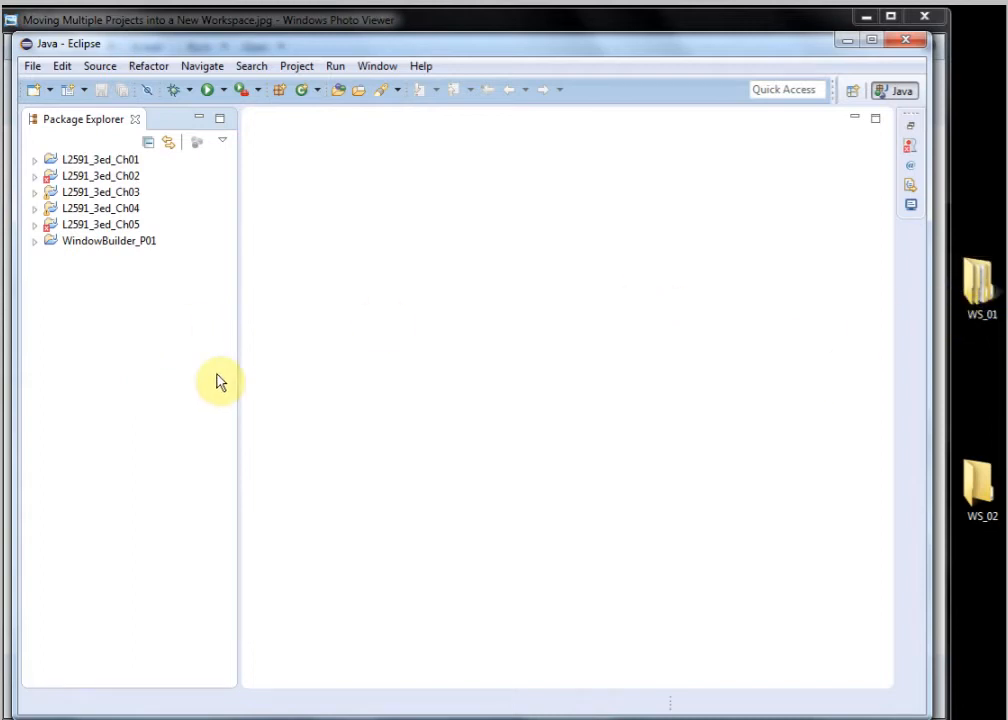
Select L2591_3ed_Ch01 and add L2591_3ed_Ch03 to the selection in Package Explorer.
{"action": "left_click", "coordinate": [100, 164]}
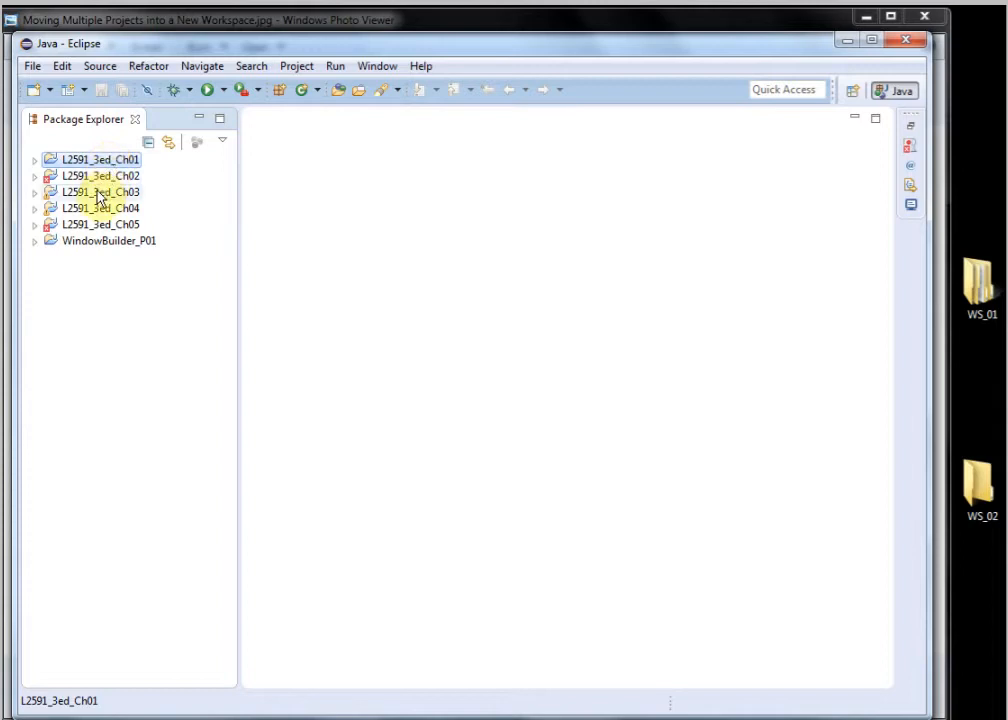
{"action": "left_click", "coordinate": [108, 240]}
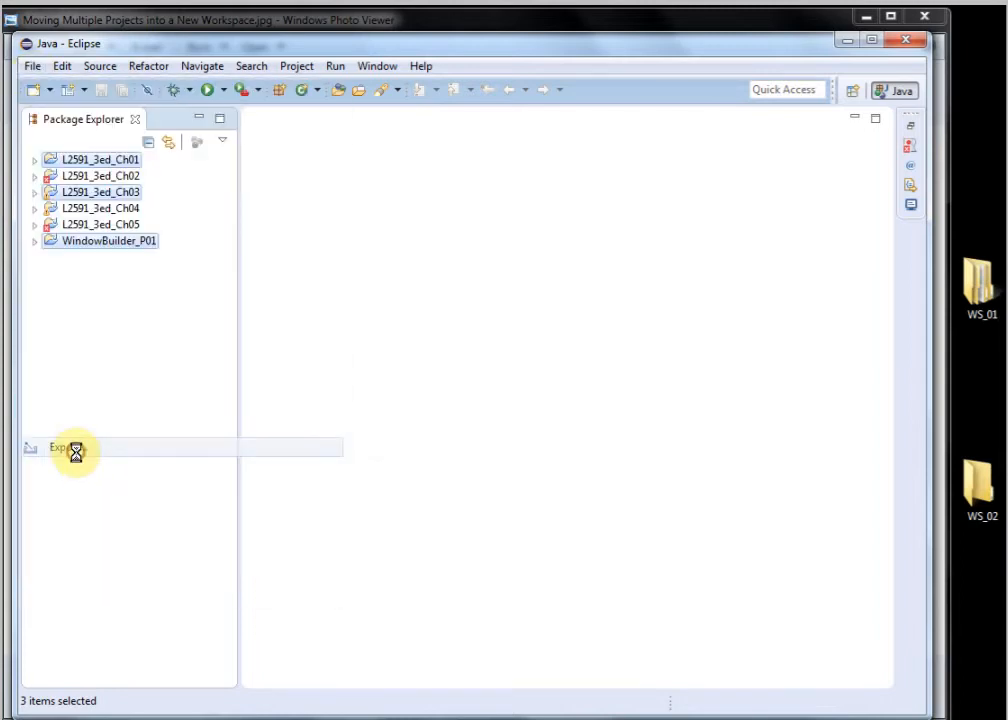
Export the selected projects via Export > Archive File as AR01.zip on the Desktop.
{"action": "left_click", "coordinate": [60, 448]}
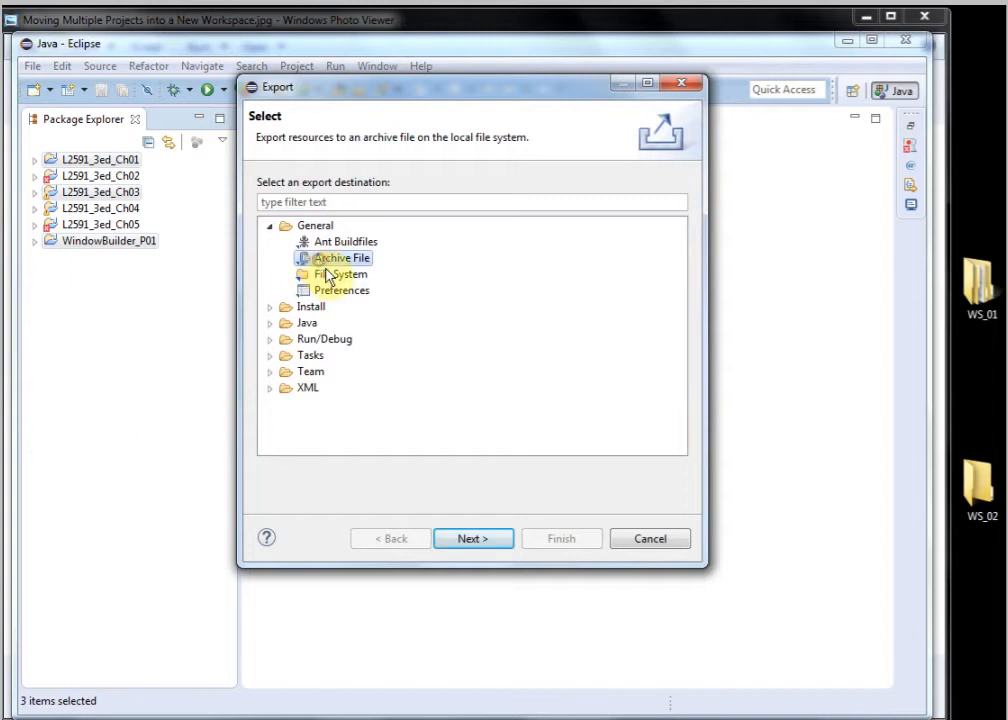
{"action": "left_click", "coordinate": [472, 538]}
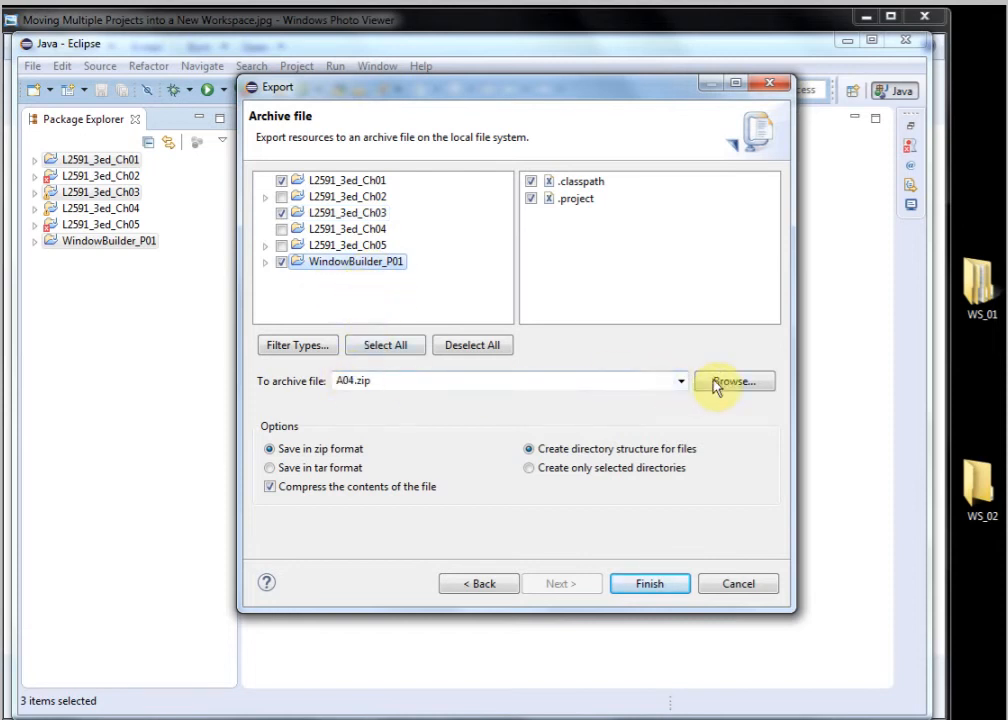
{"action": "left_click", "coordinate": [734, 380]}
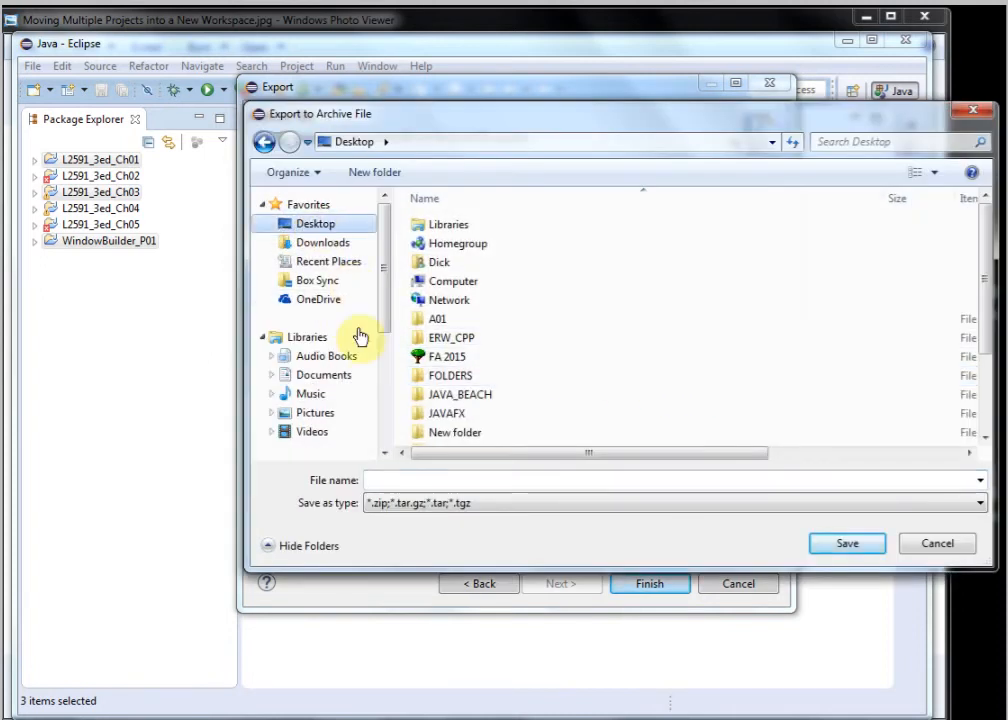
{"action": "left_click", "coordinate": [400, 480]}
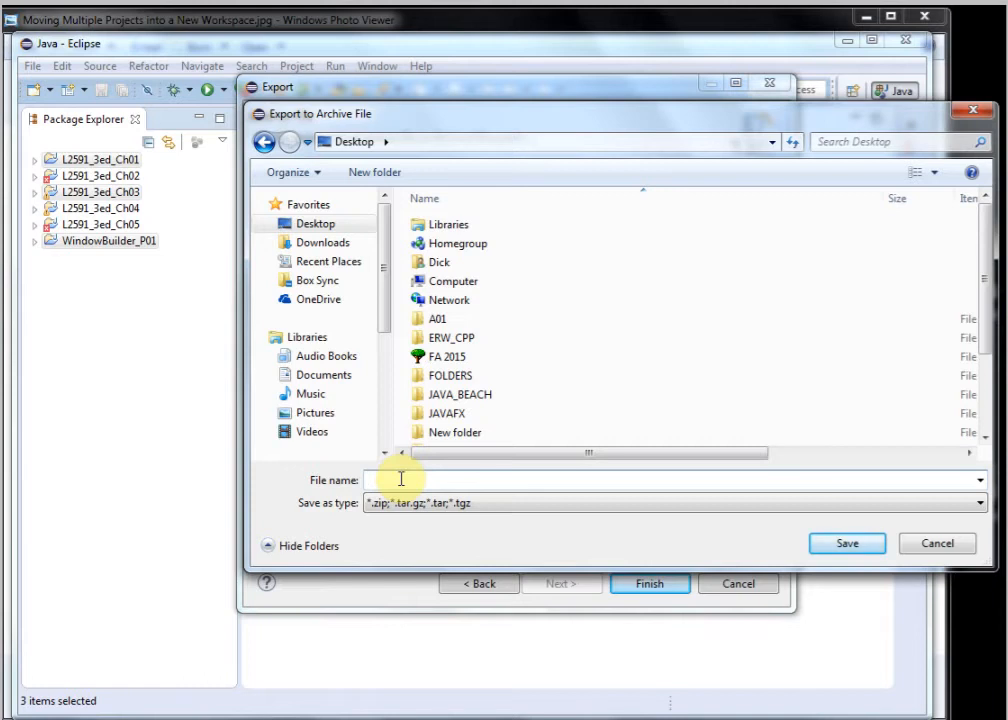
{"action": "type", "text": "AR01"}
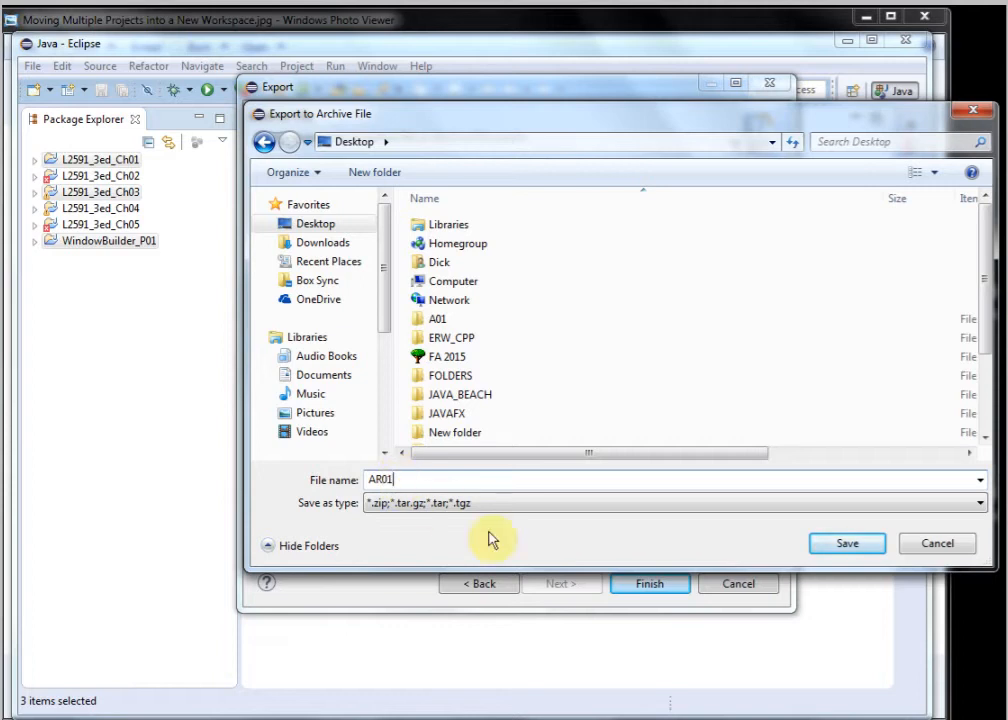
{"action": "left_click", "coordinate": [856, 544]}
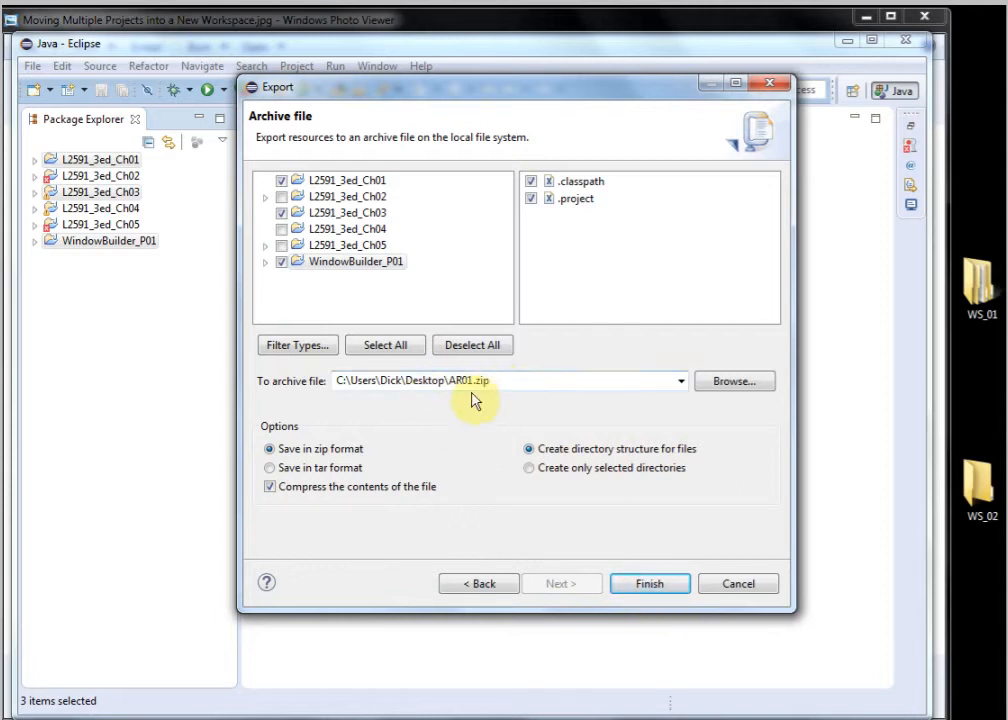
{"action": "left_click", "coordinate": [652, 584]}
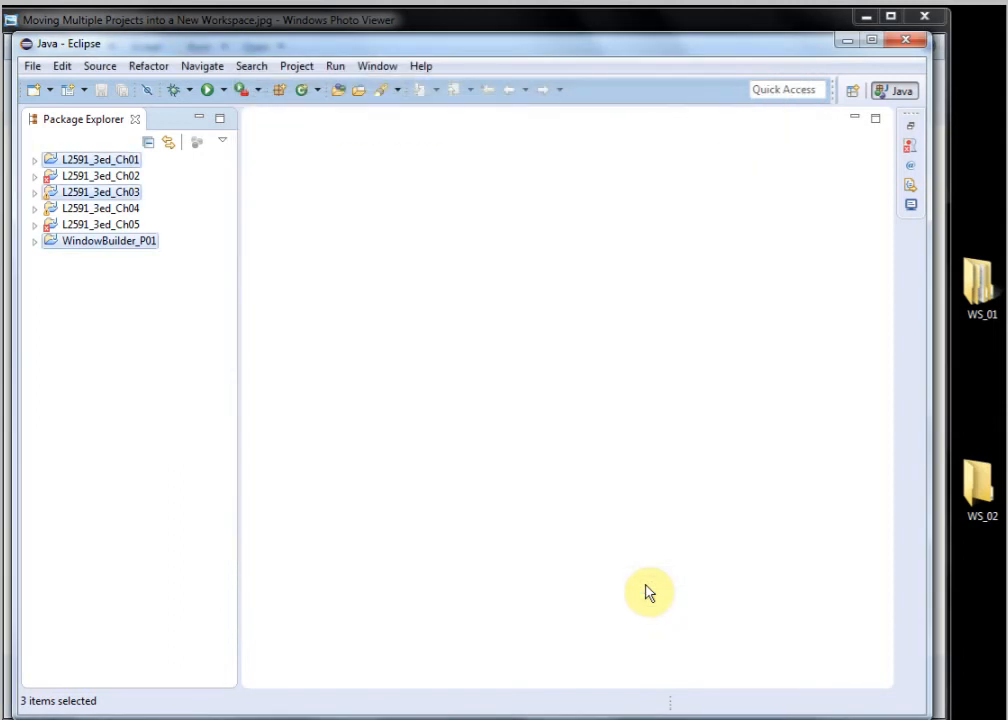
{"action": "mouse_move", "coordinate": [86, 608]}
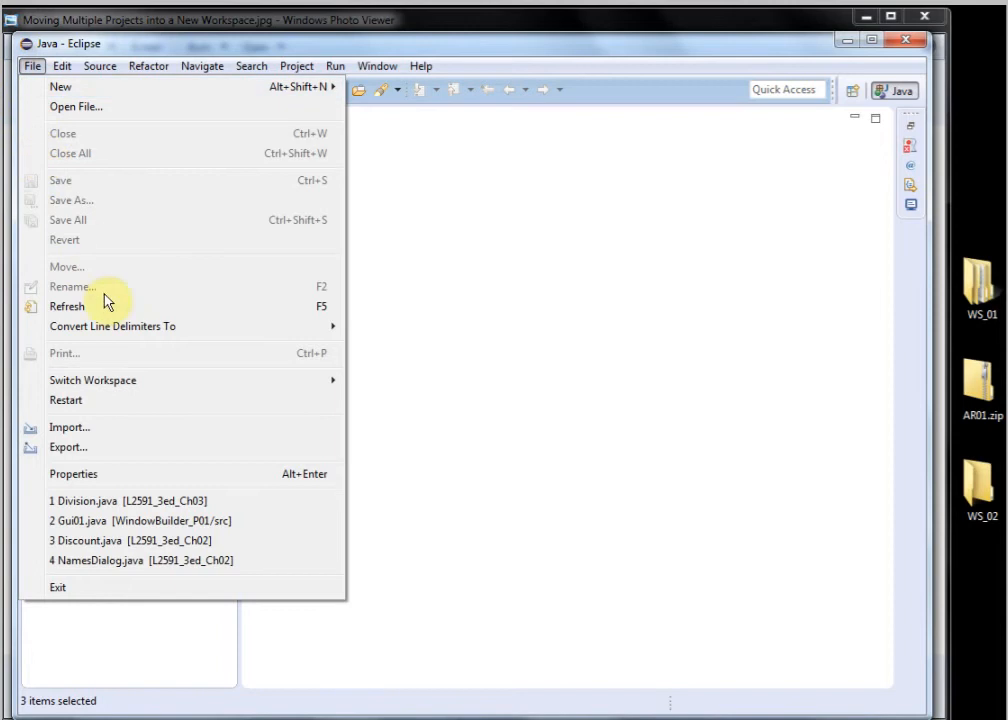
Switch Eclipse to a different, new workspace folder.
{"action": "left_click", "coordinate": [92, 380]}
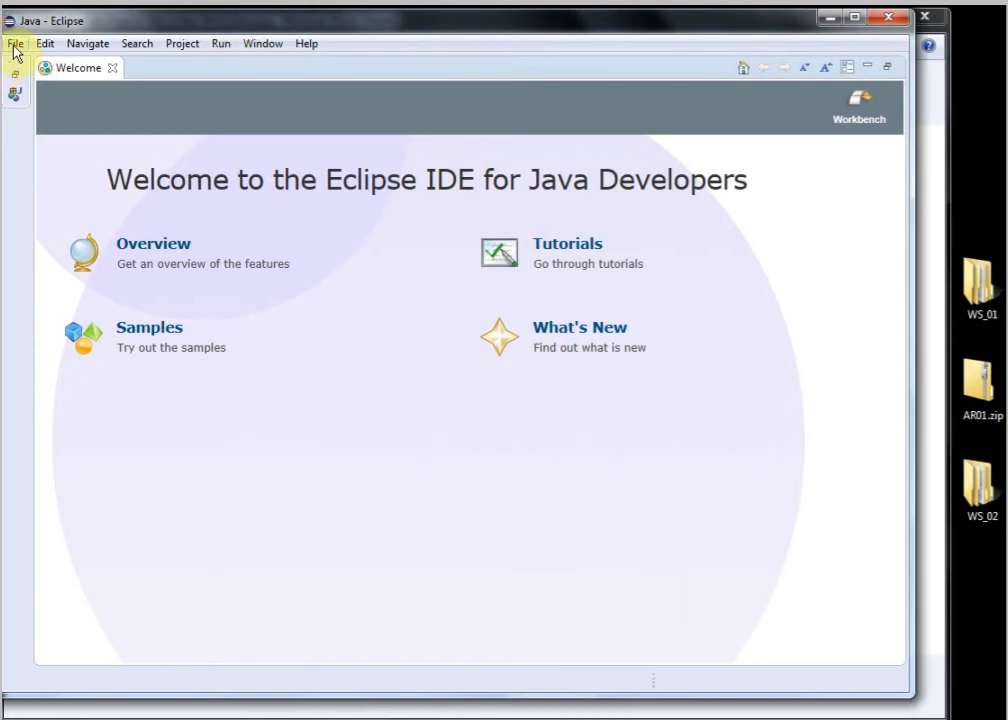
Close the Welcome tab and start File > Import in the empty workspace.
{"action": "left_click", "coordinate": [12, 44]}
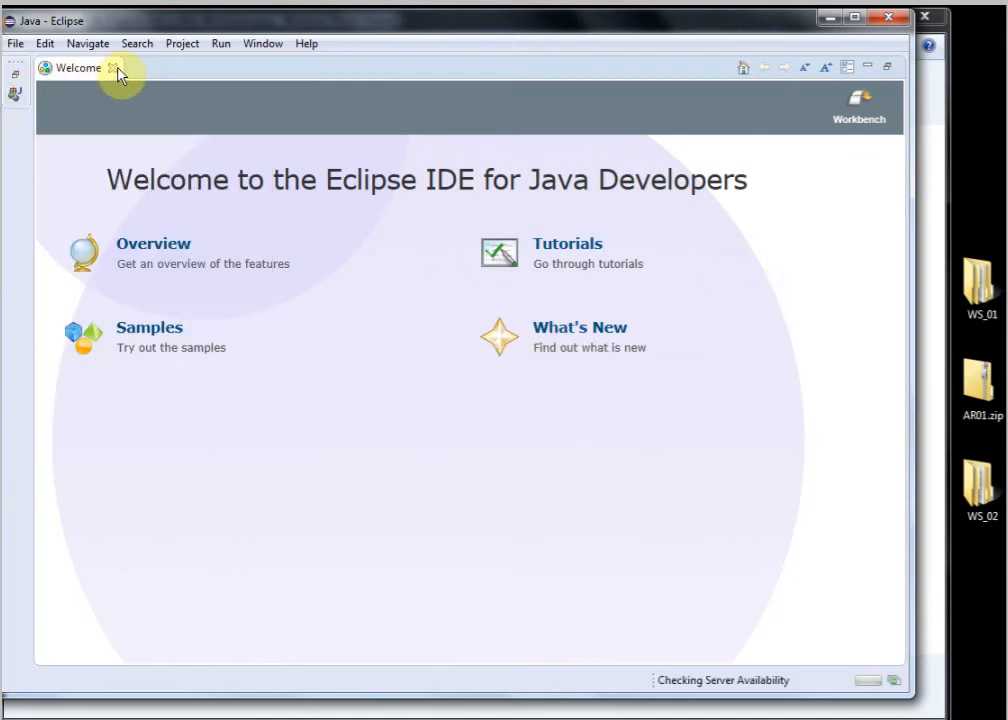
{"action": "left_click", "coordinate": [108, 72]}
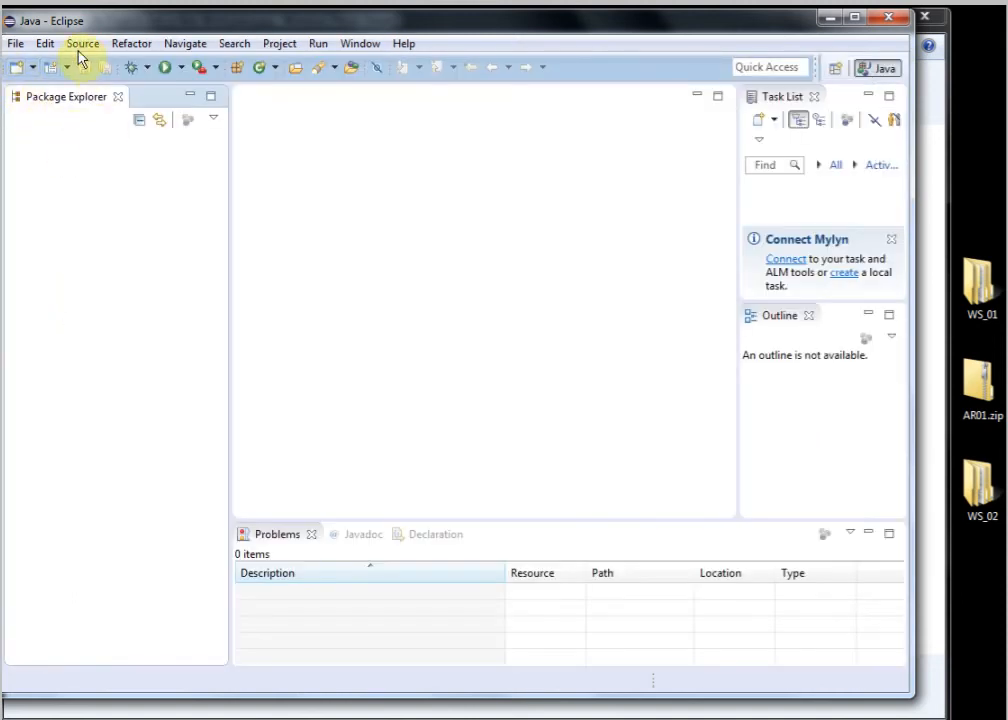
{"action": "left_click", "coordinate": [16, 44]}
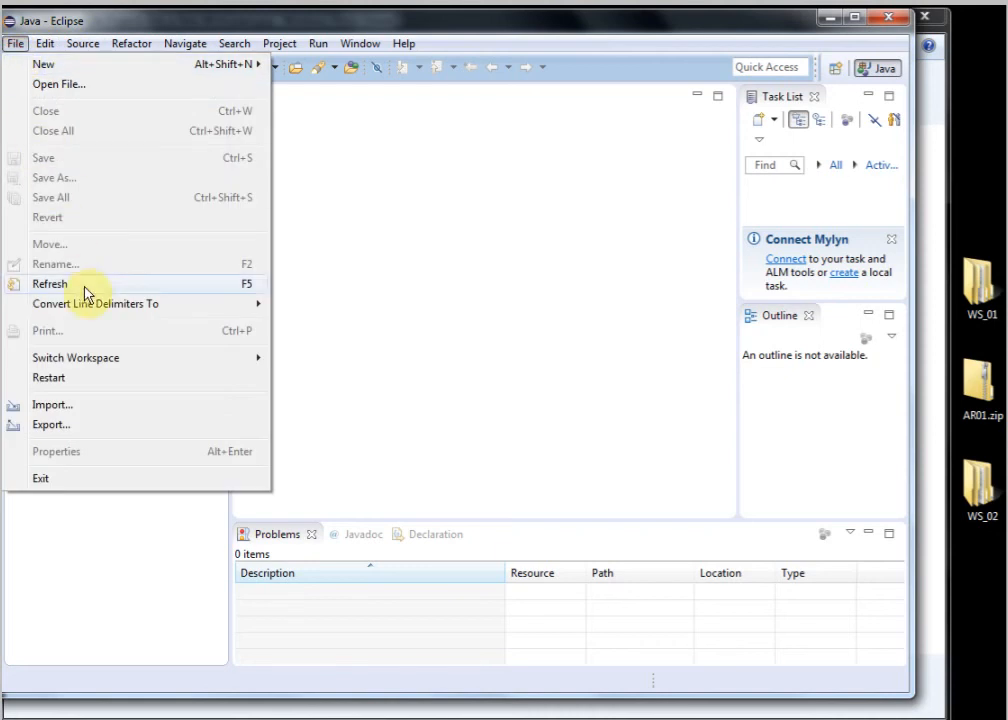
{"action": "mouse_move", "coordinate": [90, 310]}
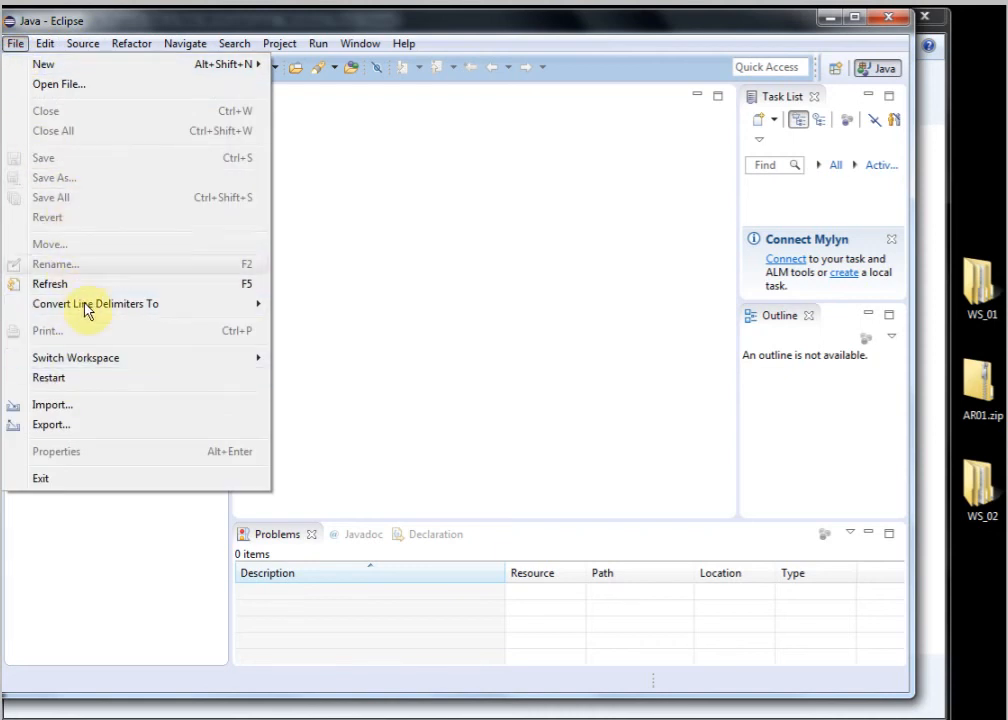
{"action": "left_click", "coordinate": [52, 404]}
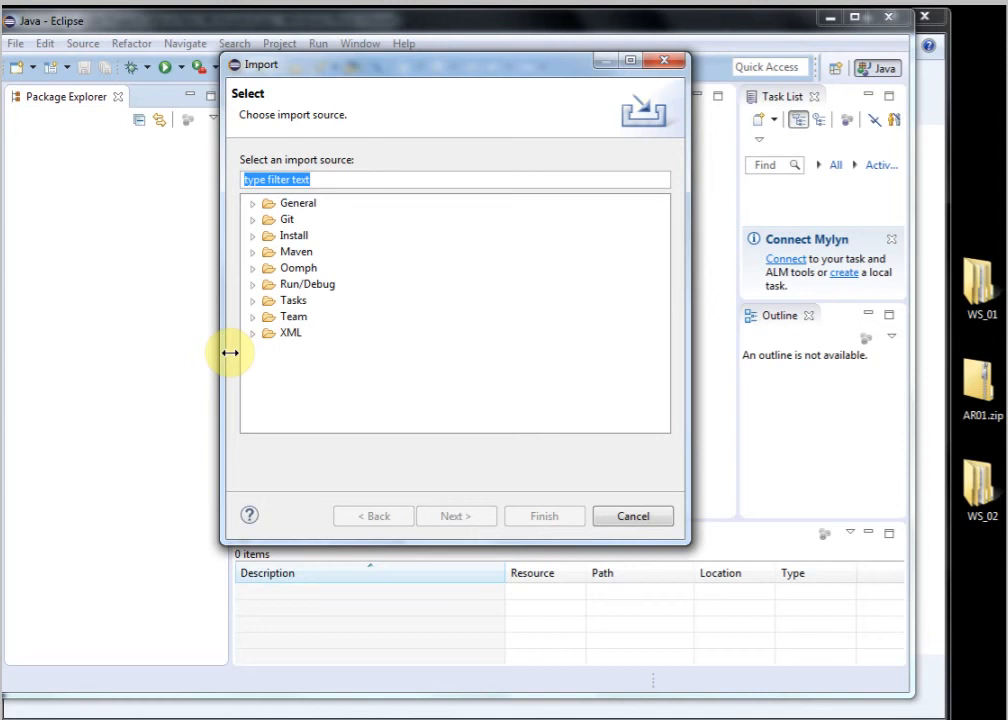
Choose General > Existing Projects into Workspace with an archive file as the source.
{"action": "left_click", "coordinate": [252, 204]}
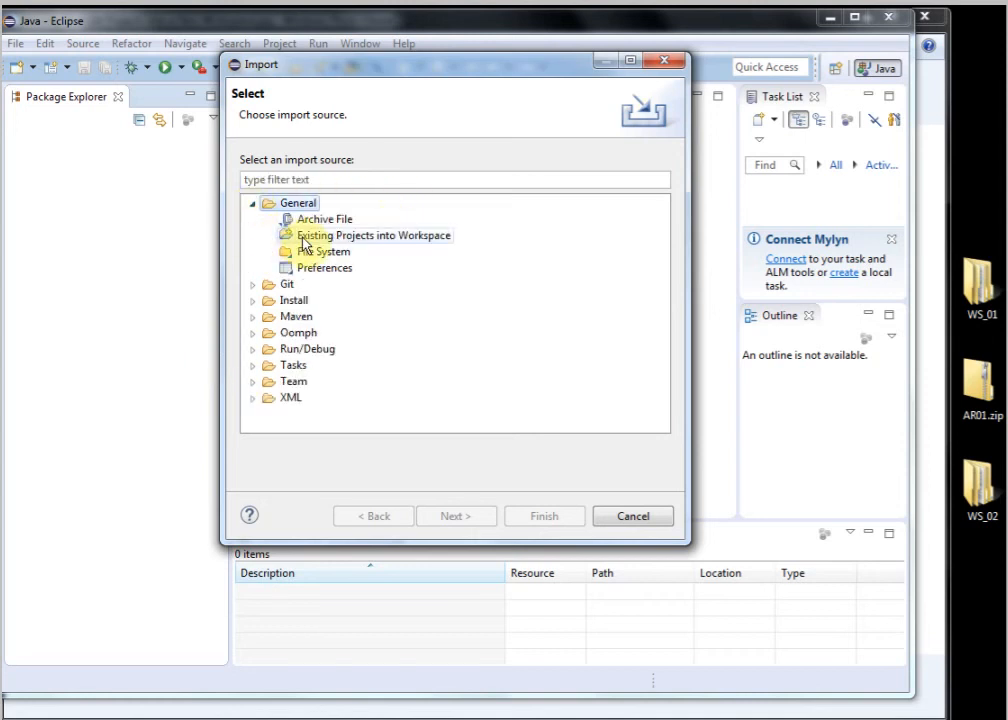
{"action": "left_click", "coordinate": [372, 236]}
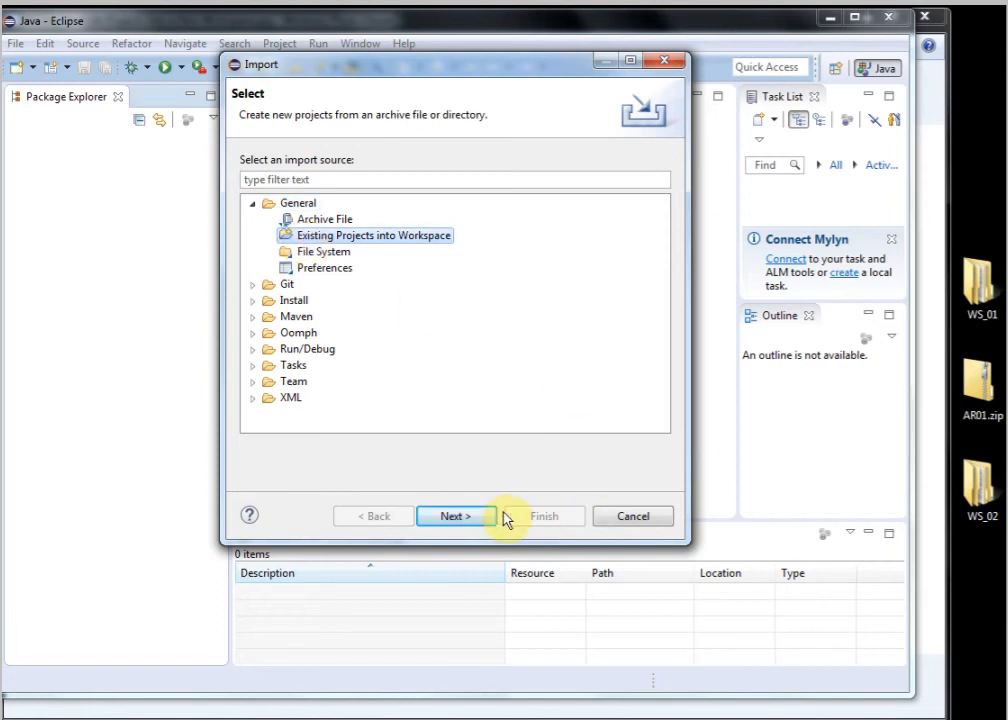
{"action": "left_click", "coordinate": [456, 516]}
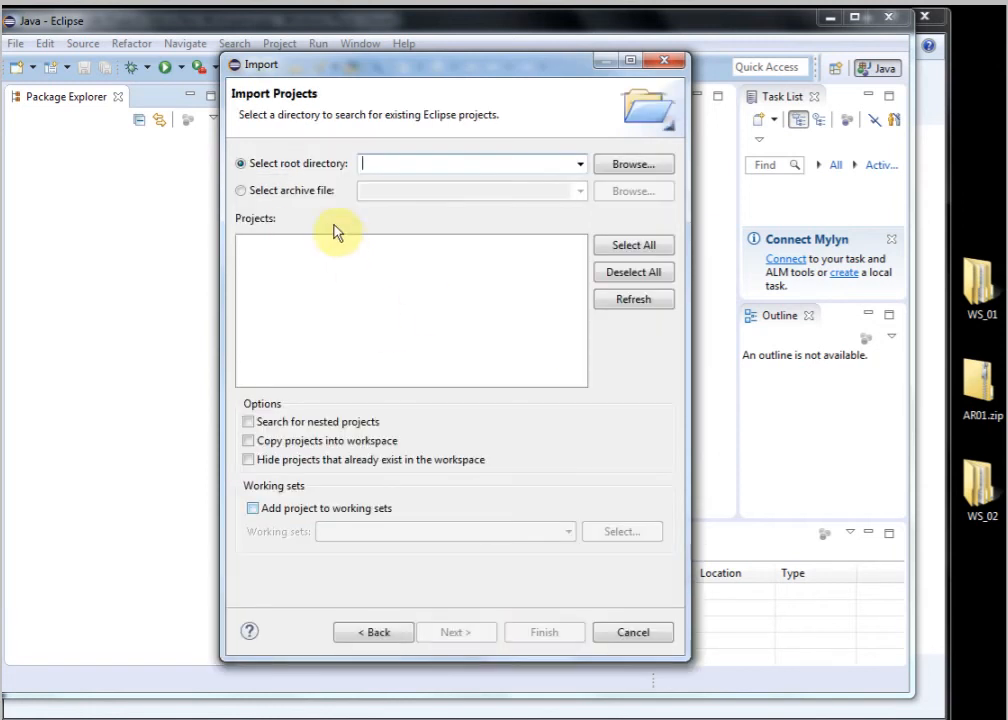
{"action": "left_click", "coordinate": [240, 190]}
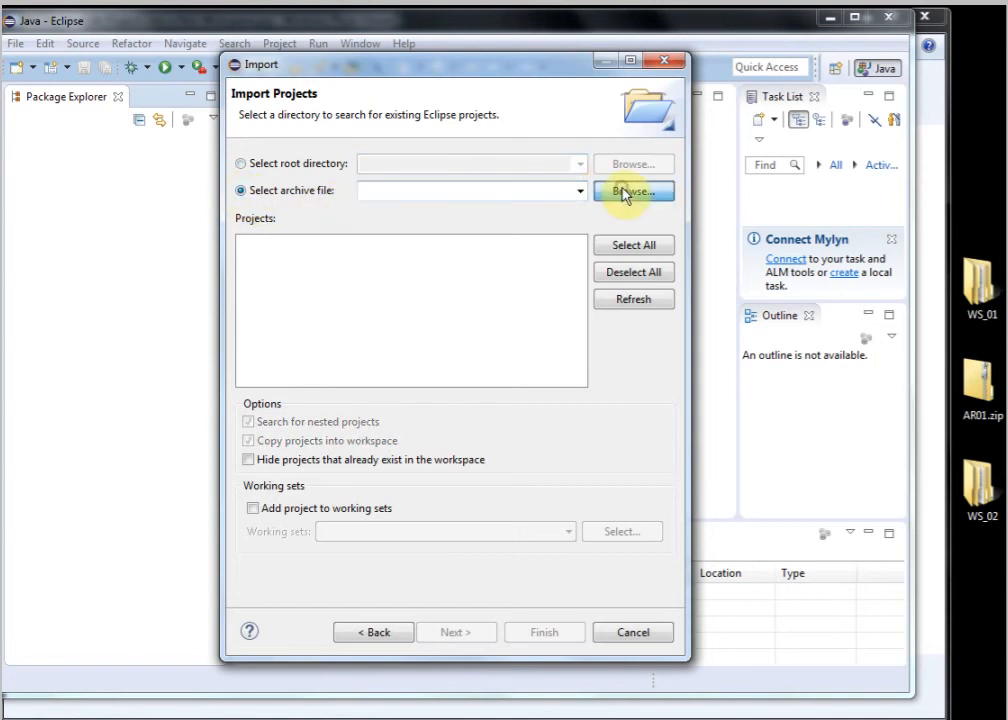
{"action": "left_click", "coordinate": [632, 190]}
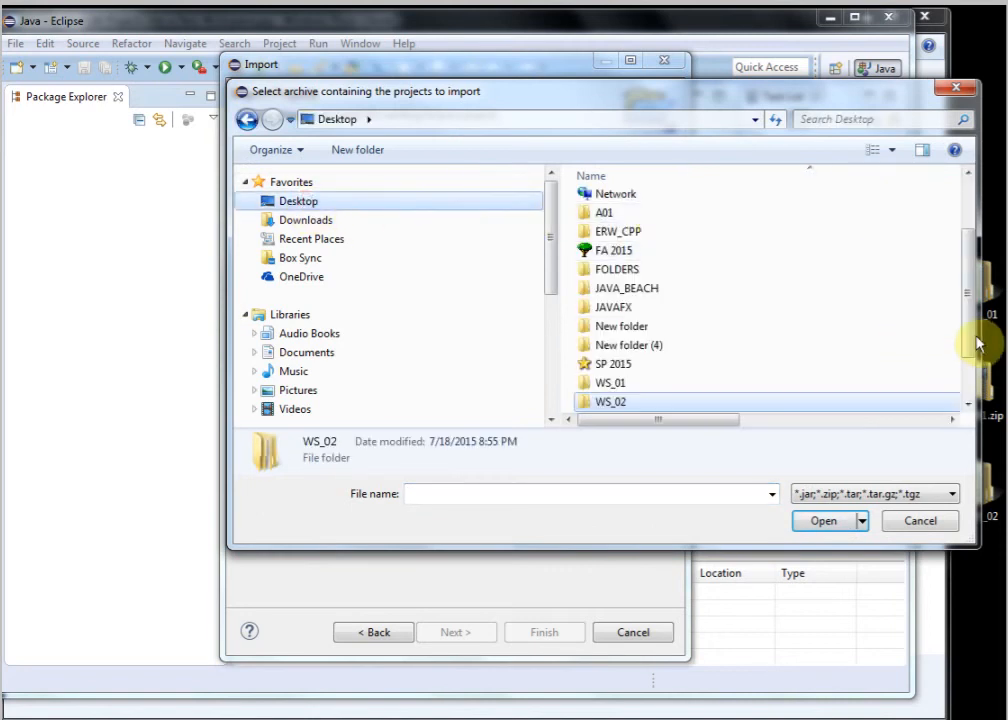
Pick AR01.zip from the Desktop and finish importing its three listed projects.
{"action": "scroll", "scroll_direction": "down", "scroll_amount": 3}
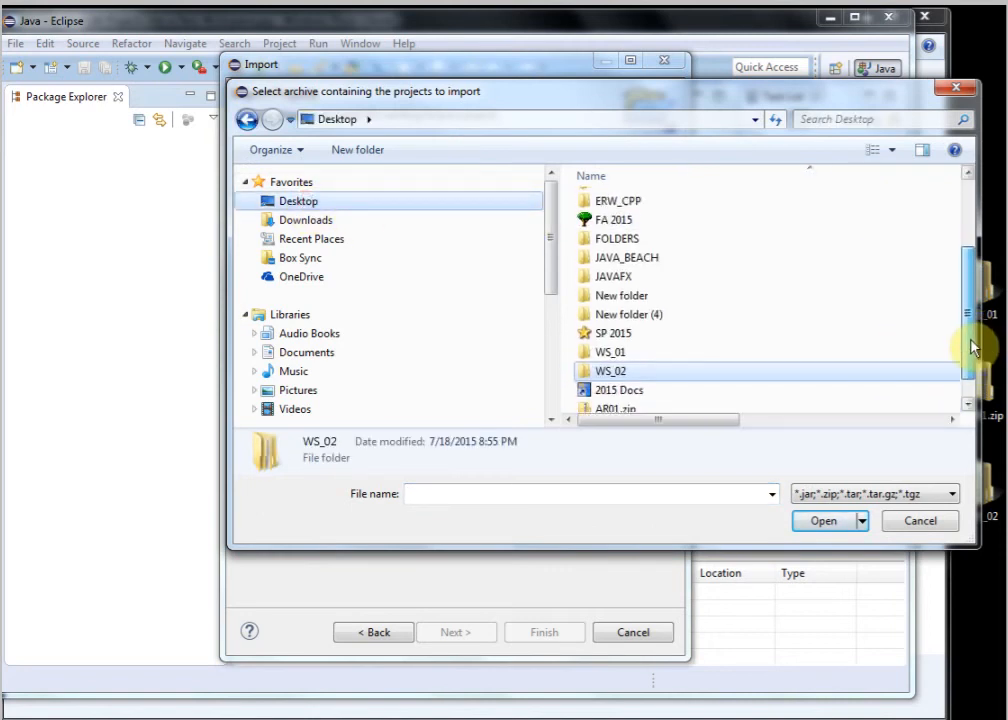
{"action": "left_click", "coordinate": [616, 382]}
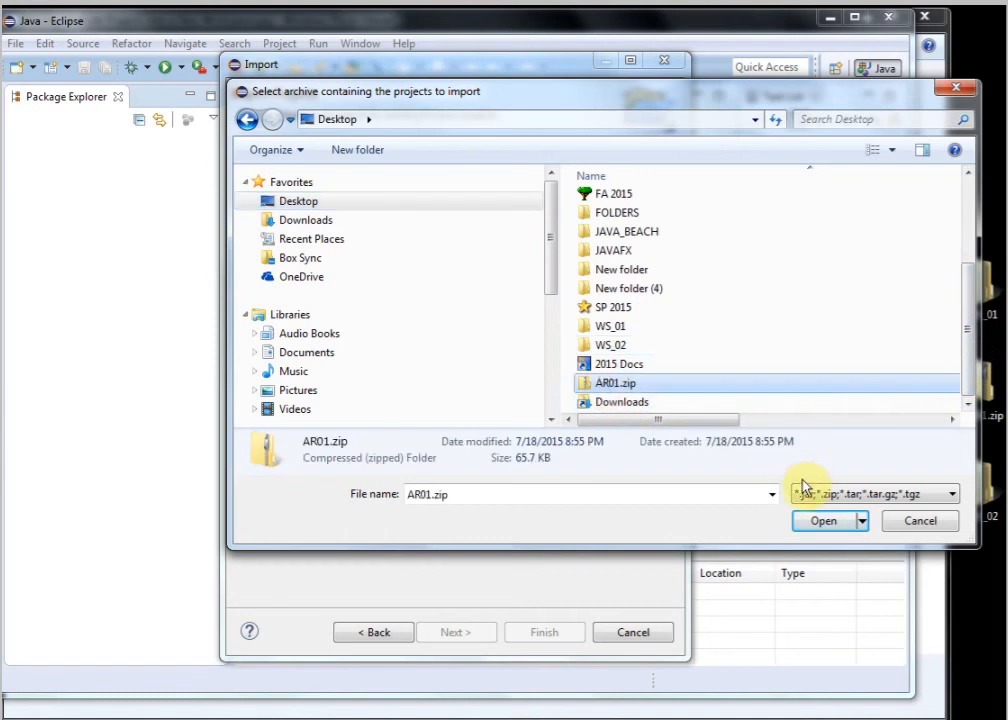
{"action": "left_click", "coordinate": [822, 520]}
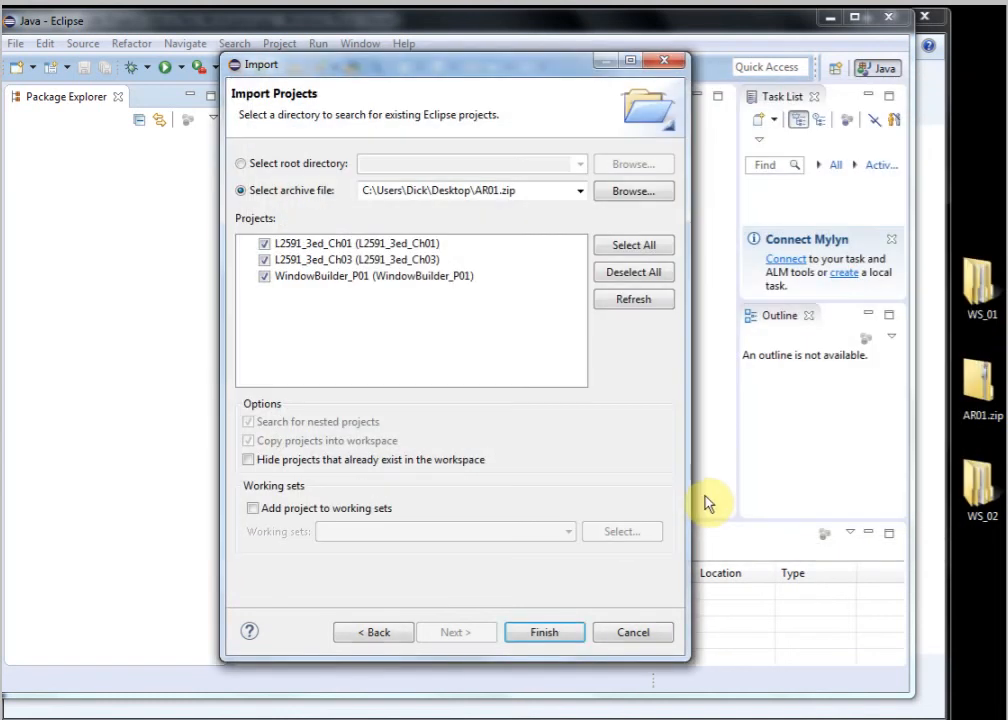
{"action": "mouse_move", "coordinate": [324, 328]}
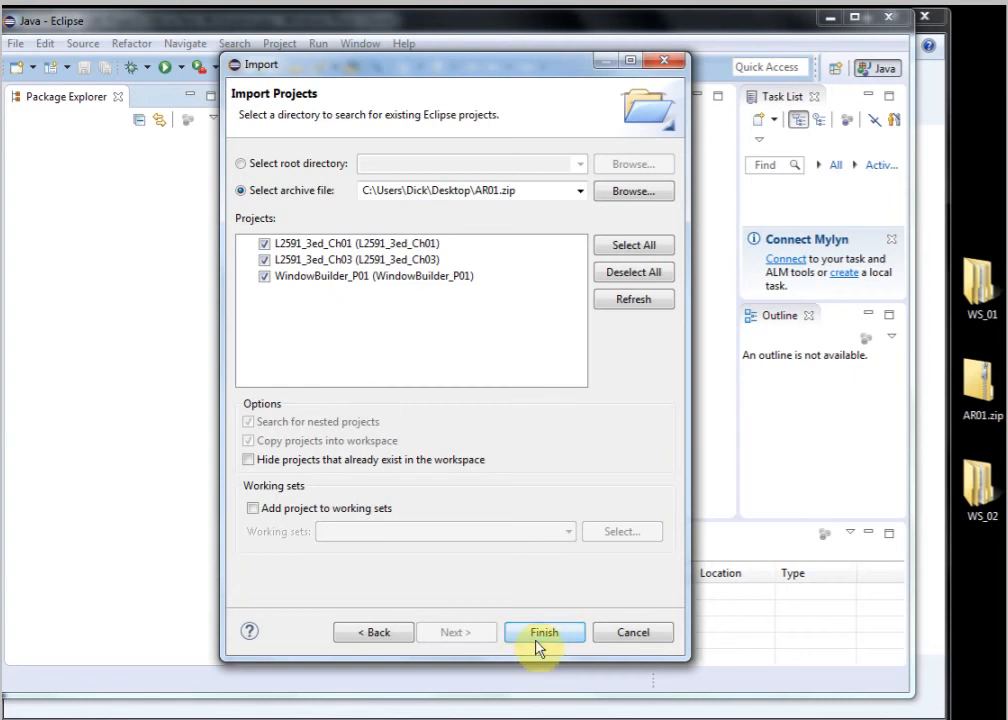
{"action": "left_click", "coordinate": [544, 632]}
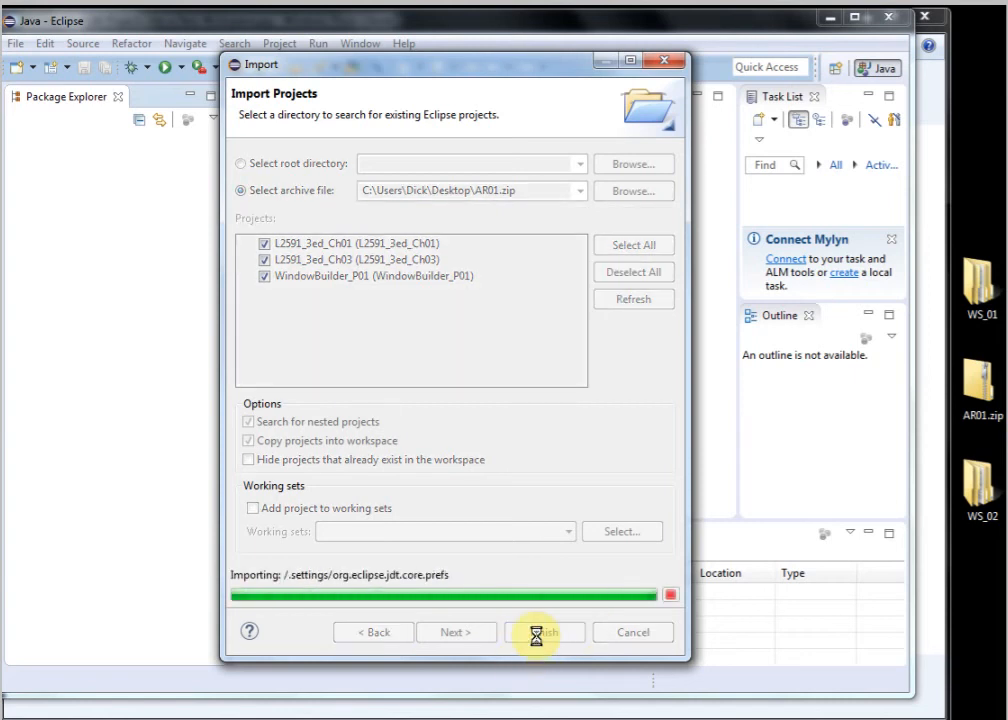
{"action": "left_click", "coordinate": [540, 632]}
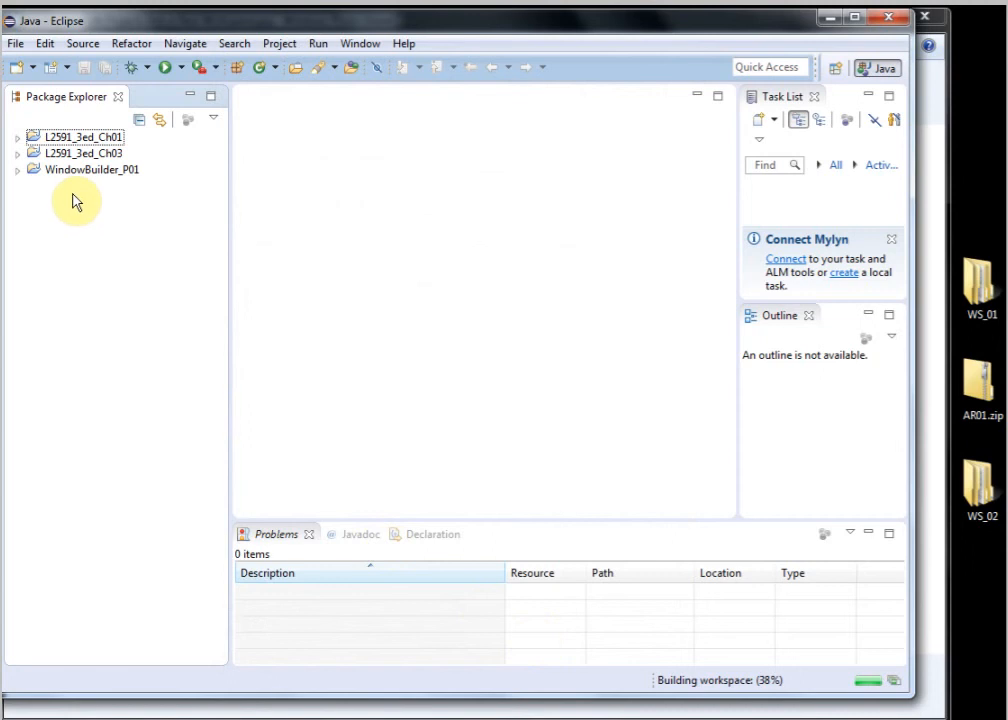
Open Division.java from L2591_3ed_Ch03's default package in the editor.
{"action": "left_click", "coordinate": [22, 152]}
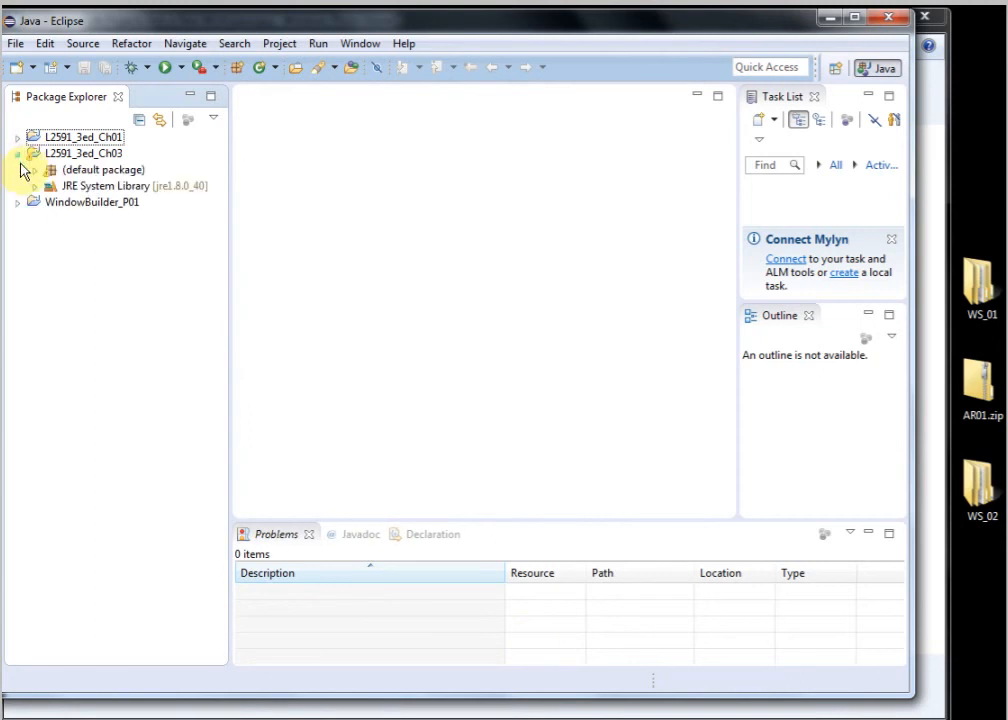
{"action": "left_click", "coordinate": [36, 168]}
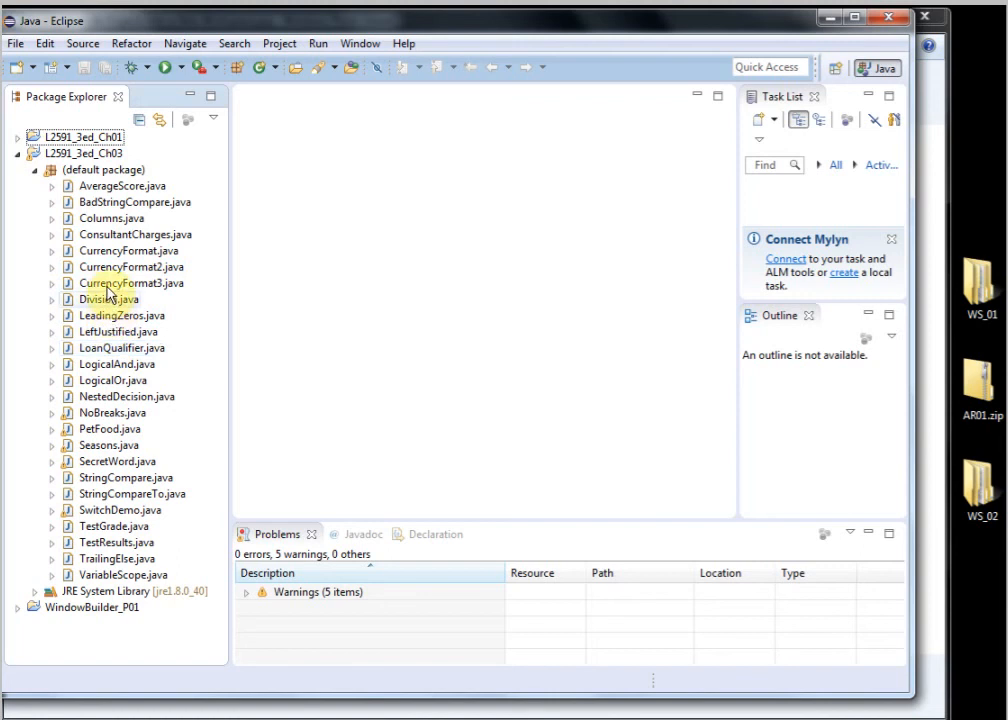
{"action": "double_click", "coordinate": [104, 300]}
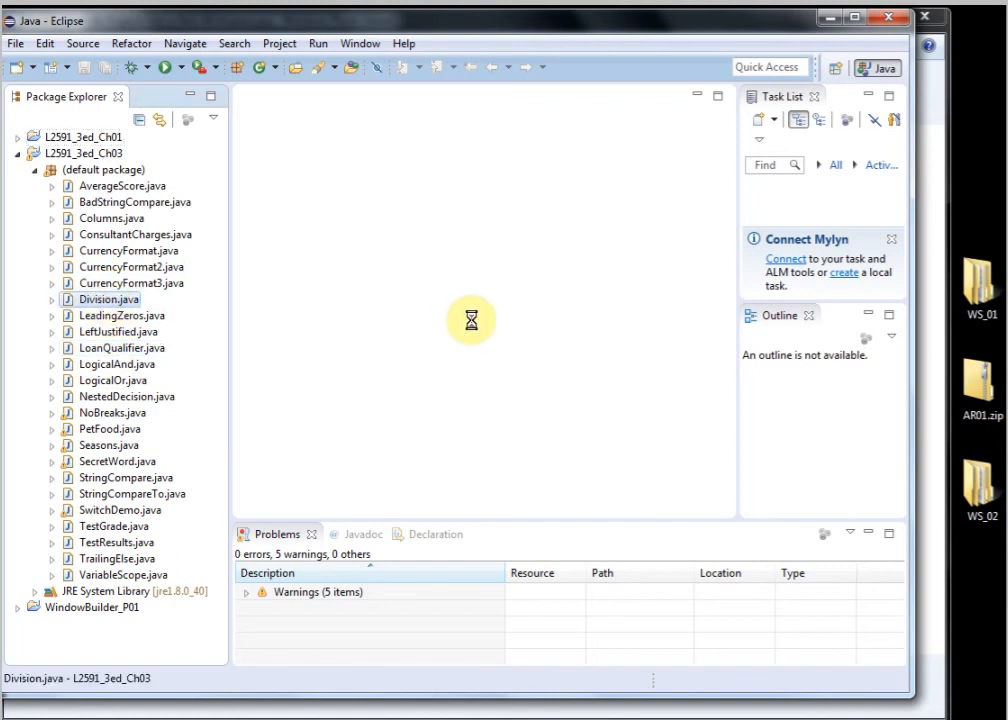
{"action": "double_click", "coordinate": [108, 300]}
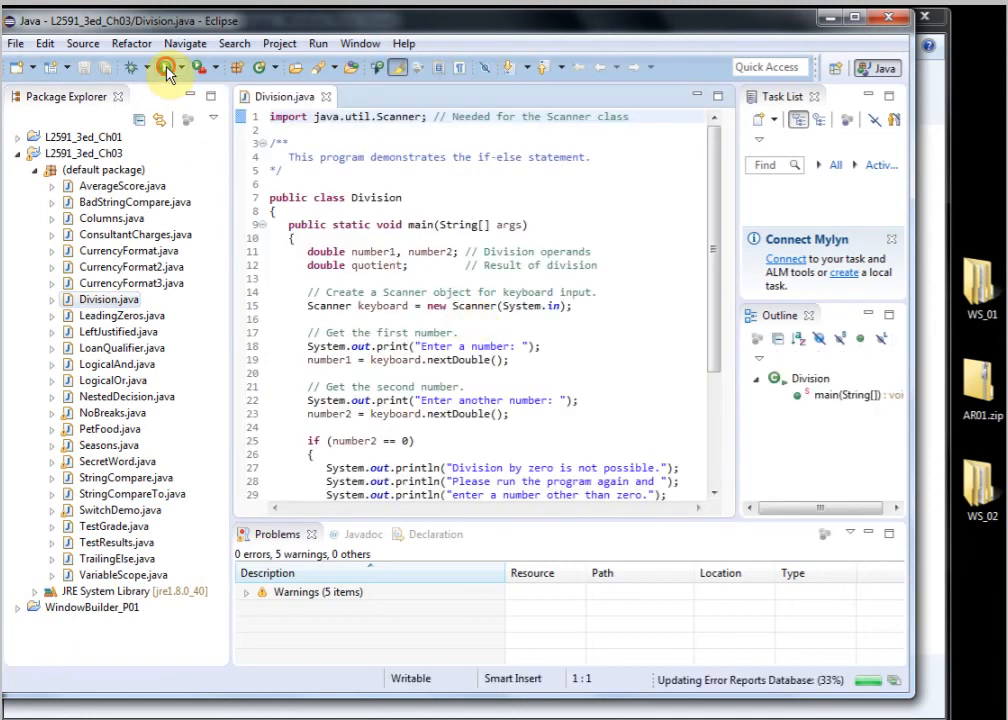
Run the Division program and enter 55 and 77 in the Console.
{"action": "left_click", "coordinate": [168, 72]}
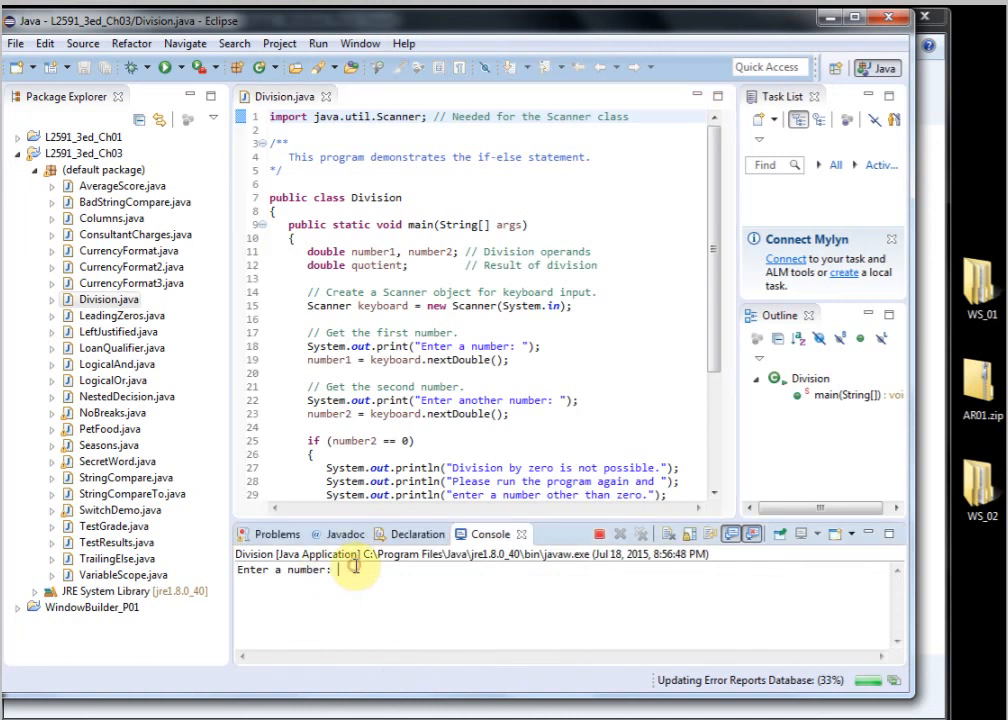
{"action": "type", "text": "55"}
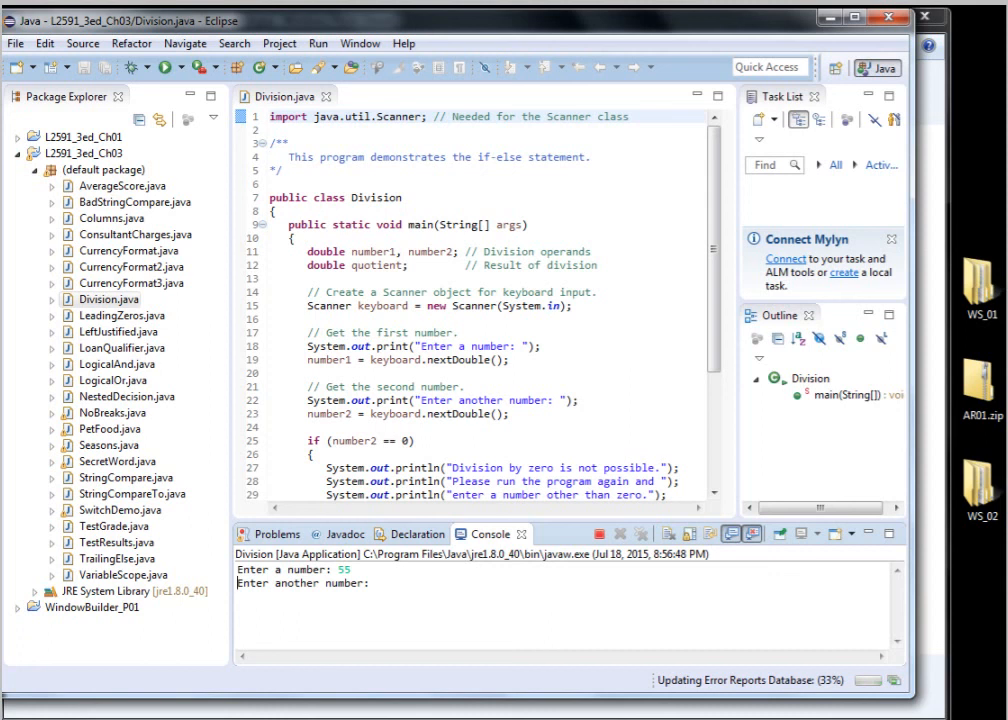
{"action": "type", "text": "77"}
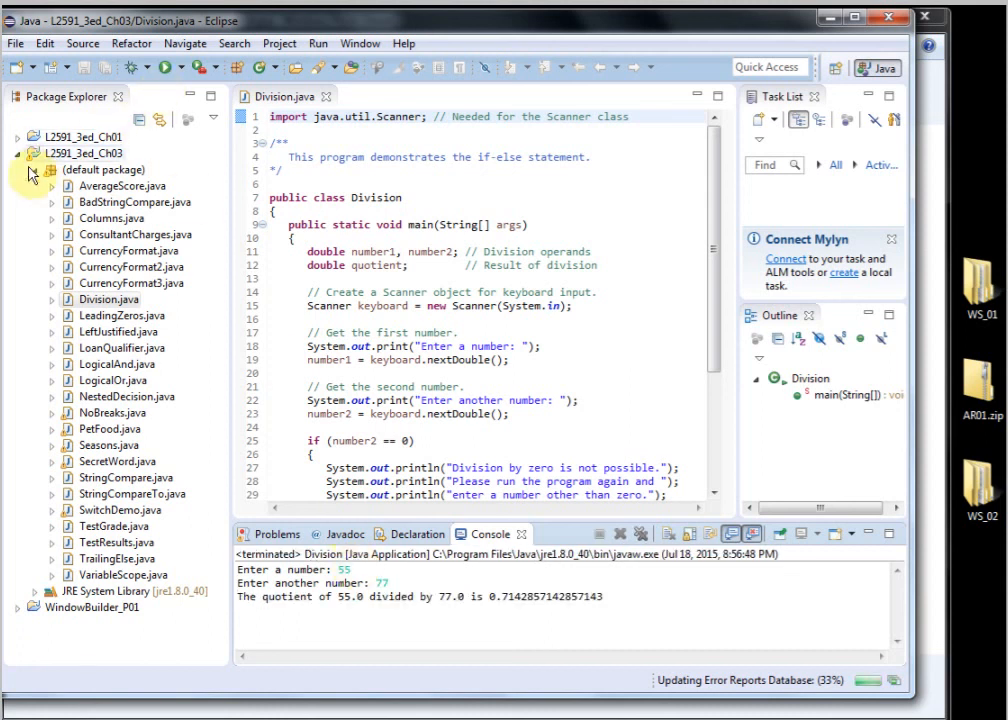
Locate Gui01.java under WindowBuilder_P01 > src and bring up its context actions.
{"action": "left_click", "coordinate": [16, 152]}
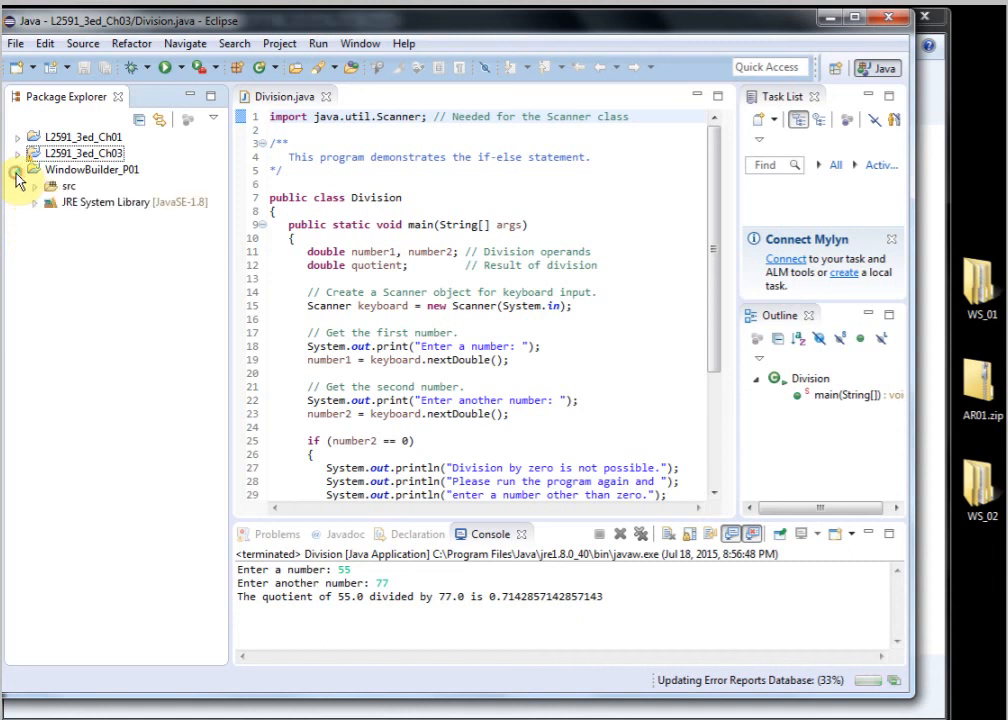
{"action": "left_click", "coordinate": [40, 184]}
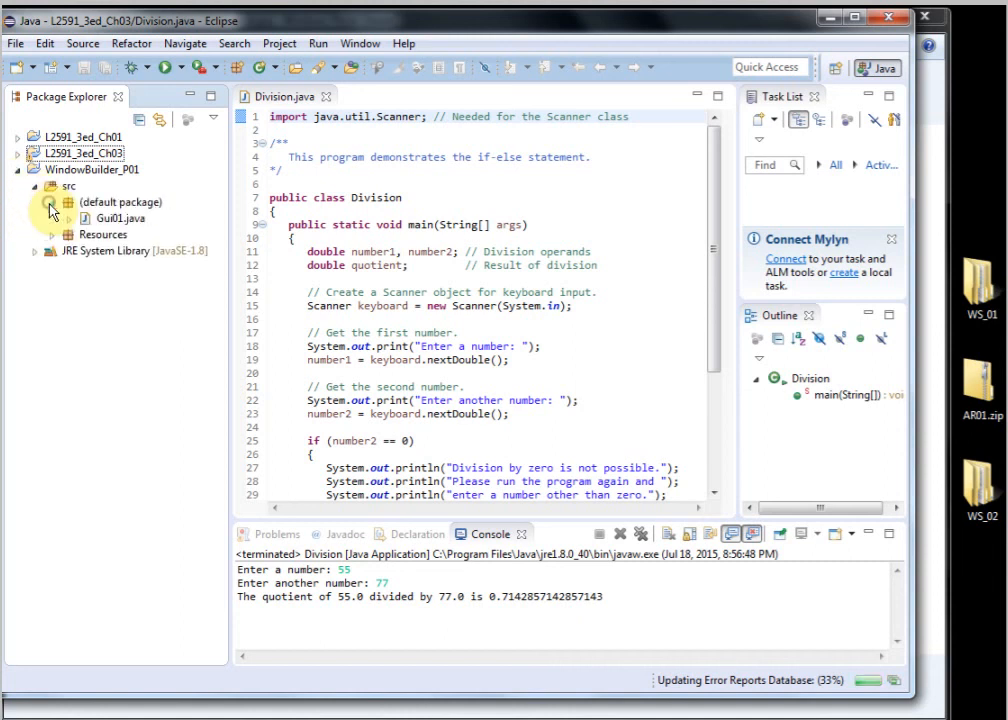
{"action": "left_click", "coordinate": [122, 218]}
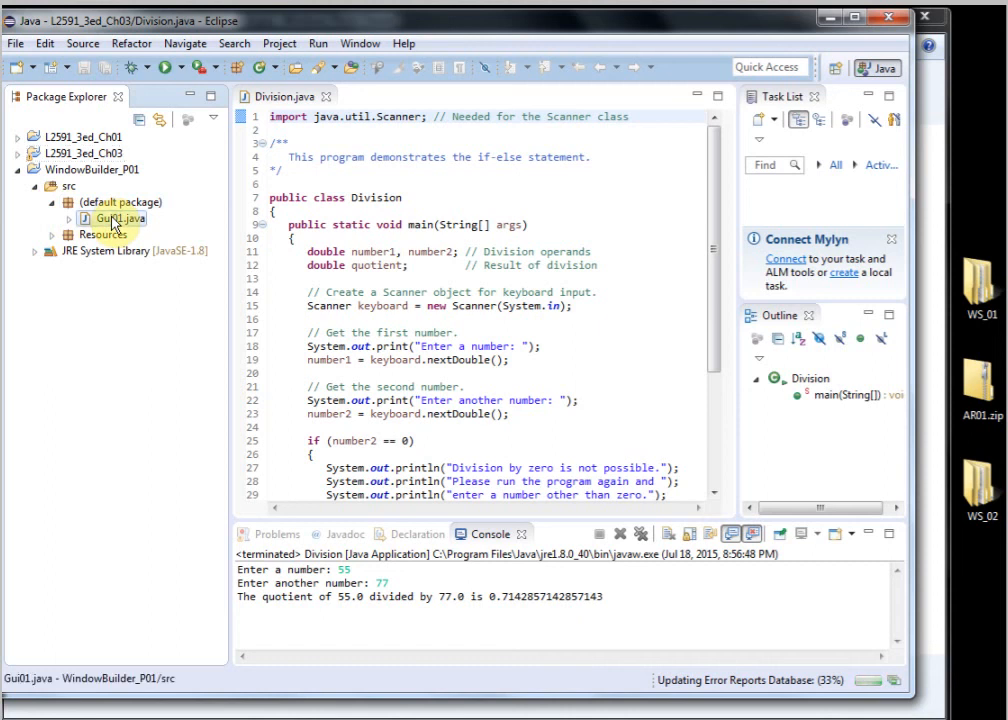
{"action": "right_click", "coordinate": [112, 218]}
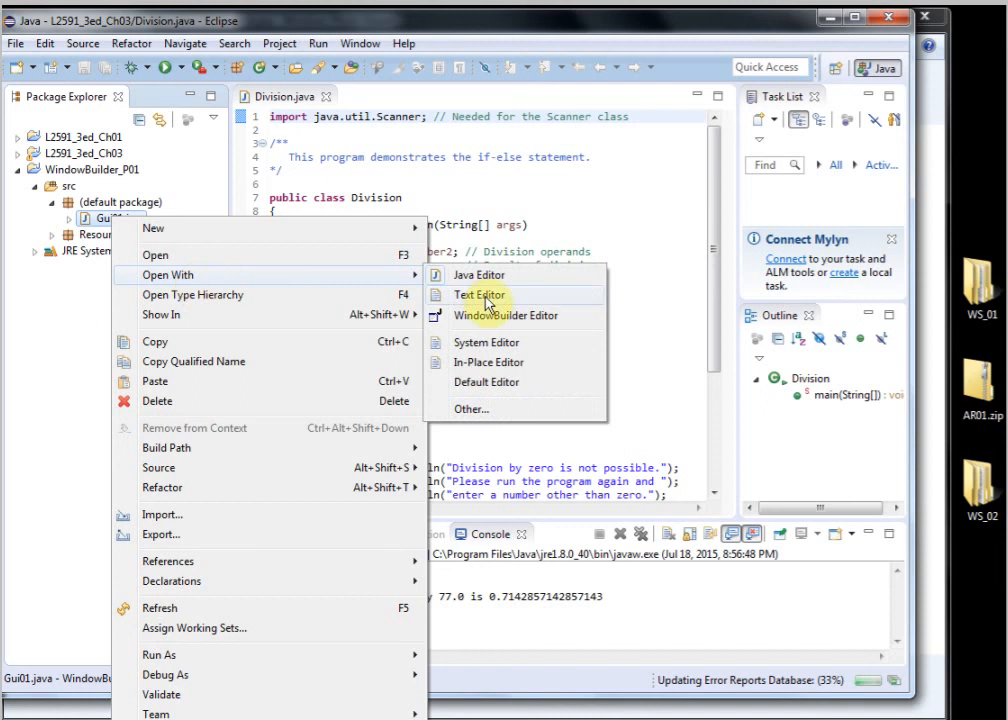
{"action": "mouse_move", "coordinate": [504, 316]}
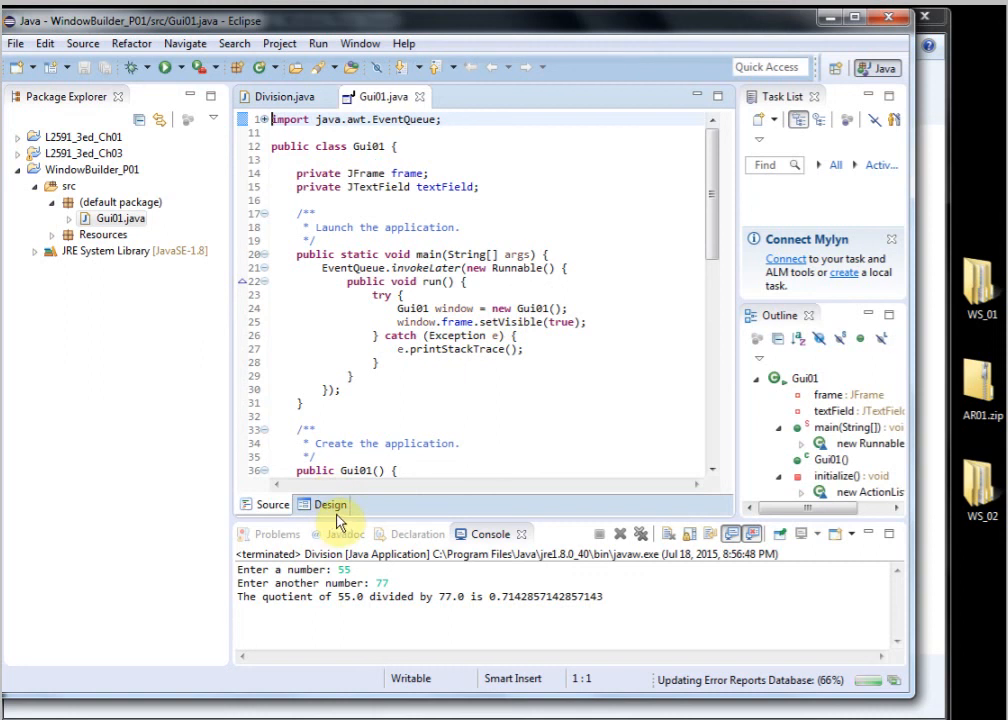
Show Gui01.java in the WindowBuilder Design view.
{"action": "left_click", "coordinate": [328, 504]}
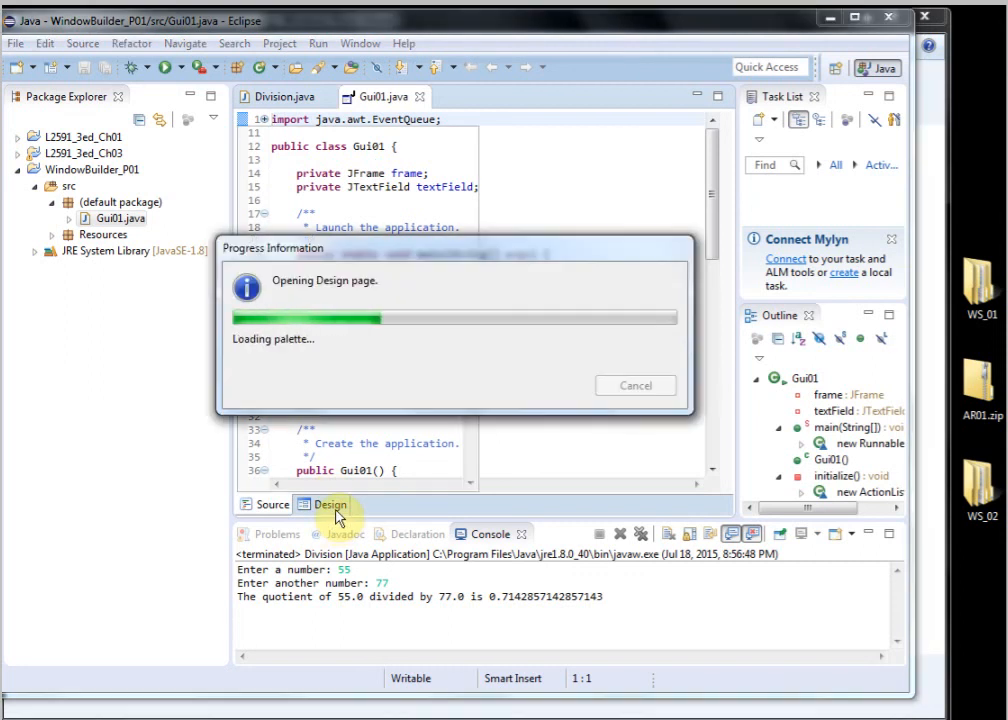
{"action": "left_click", "coordinate": [328, 504]}
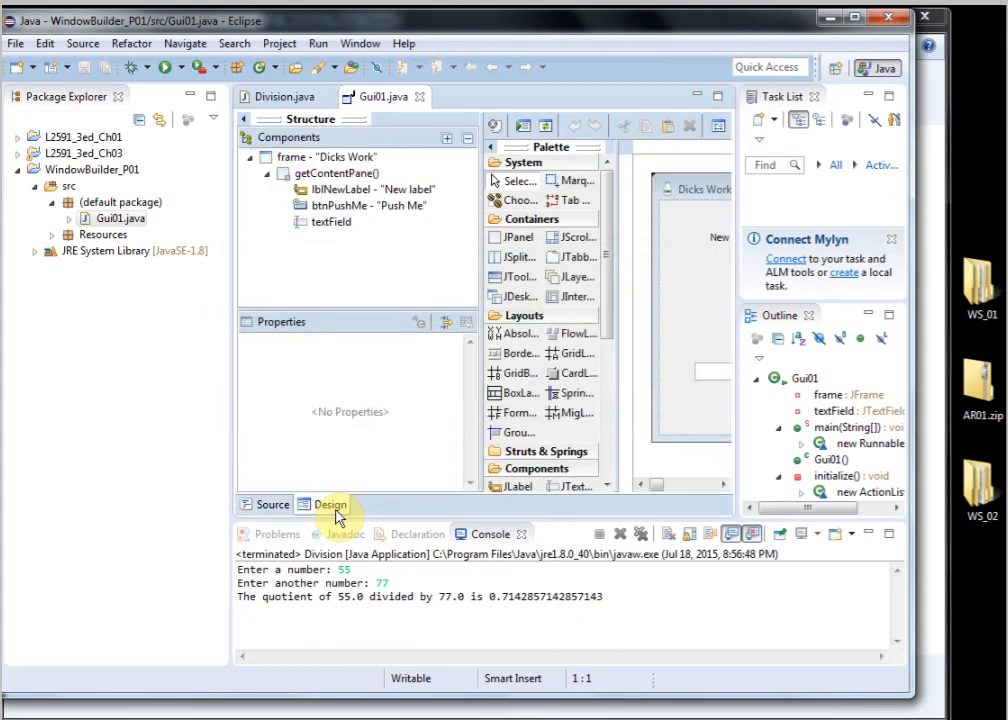